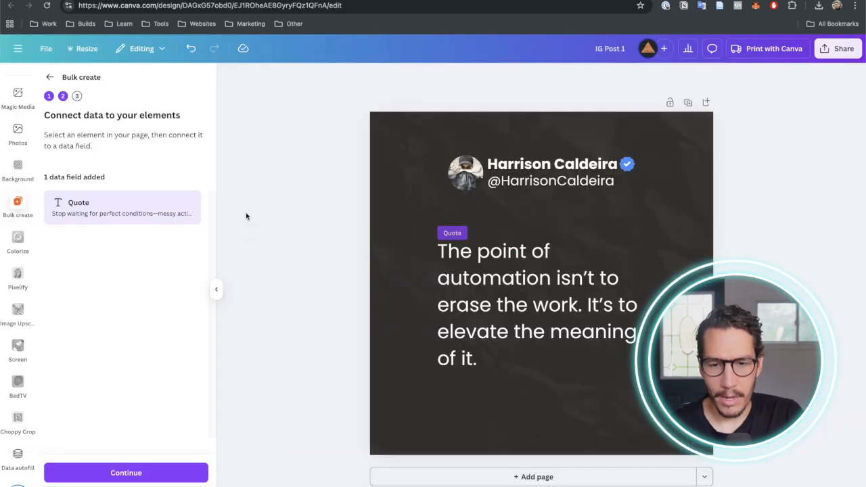
Step: Connect the template's quote text box to the Quote data field
{"action": "left_click", "coordinate": [126, 472]}
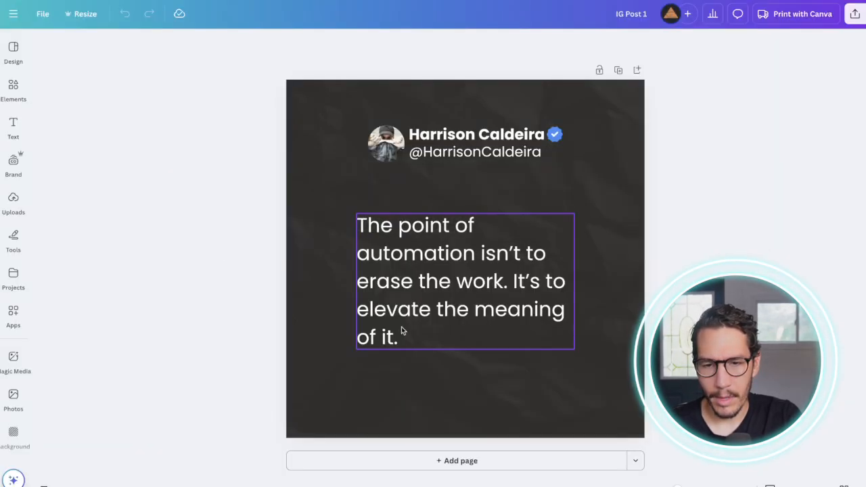
Step: Select the quote text box on the design to begin bulk creation
{"action": "left_click", "coordinate": [13, 314]}
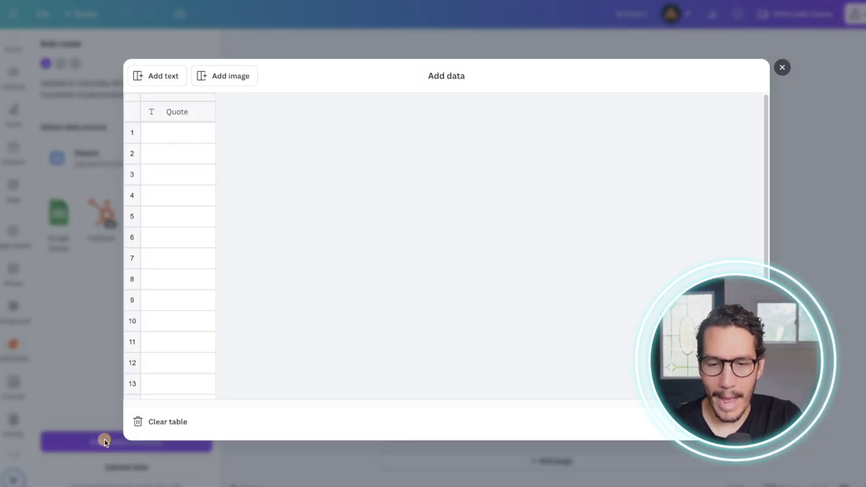
Step: Clear the data table, name the header 'Quote' and add two text columns
{"action": "left_click", "coordinate": [168, 423]}
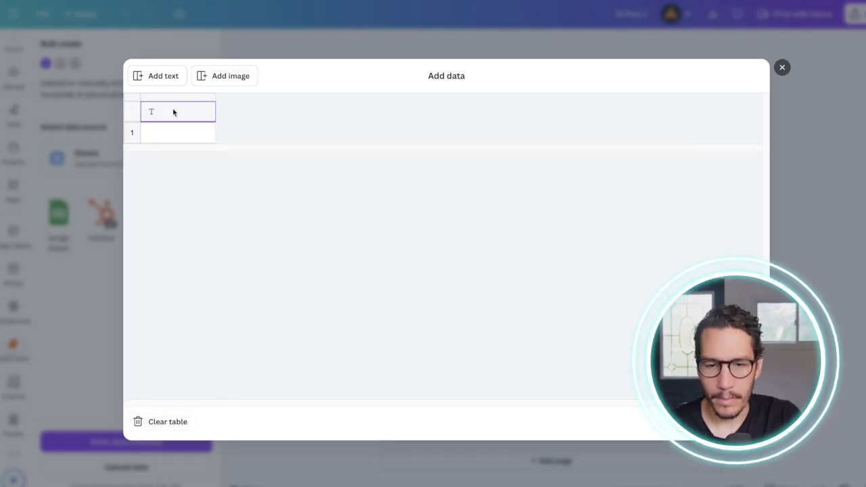
{"action": "type", "text": "Quote"}
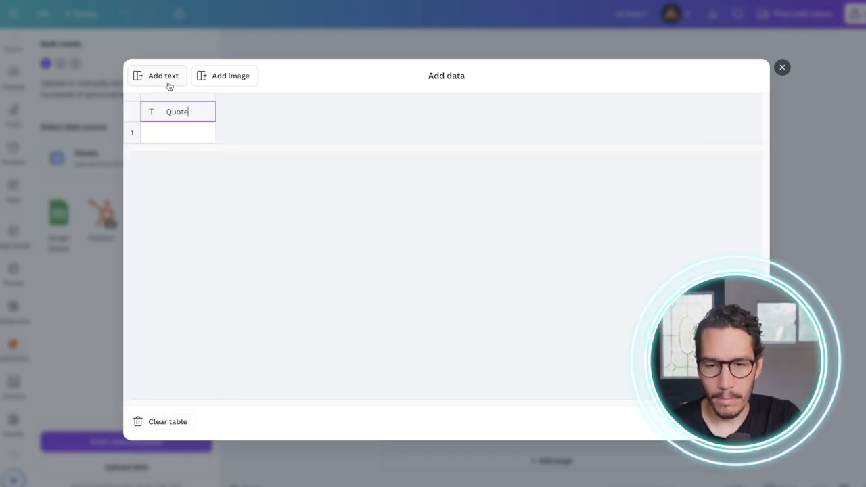
{"action": "left_click", "coordinate": [157, 76]}
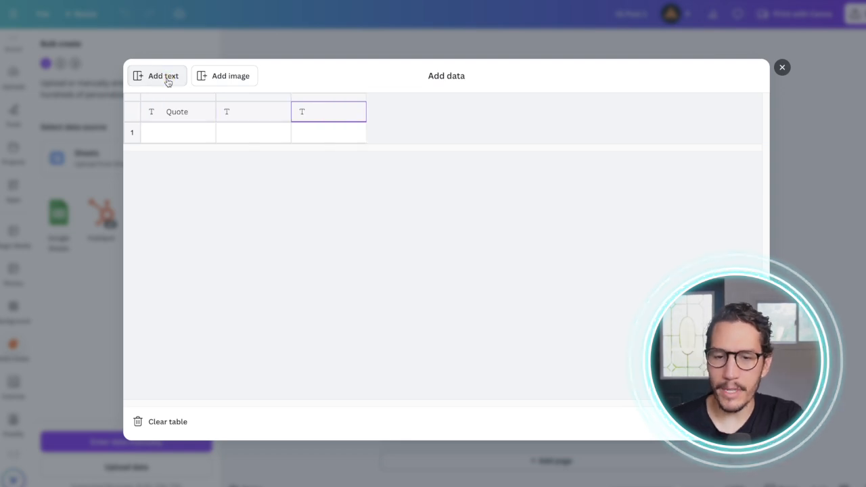
{"action": "left_click", "coordinate": [162, 76]}
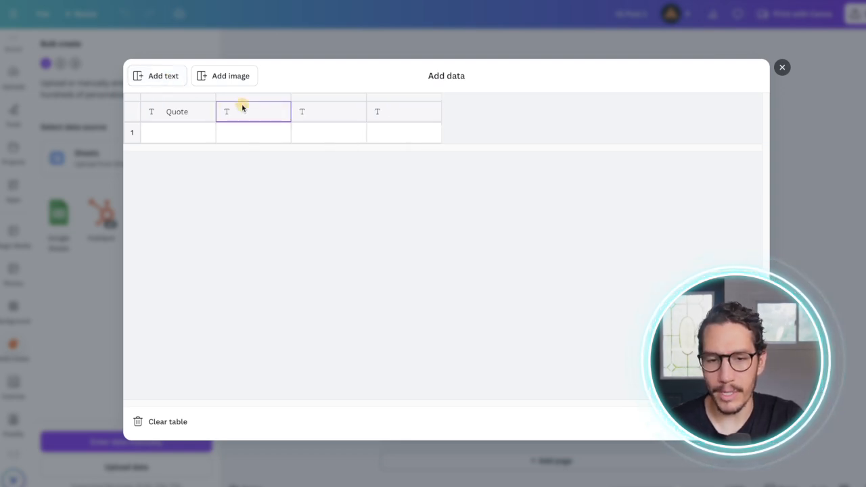
Step: Delete the two extra empty columns, leaving the first Quote cell selected for pasting
{"action": "right_click", "coordinate": [252, 111]}
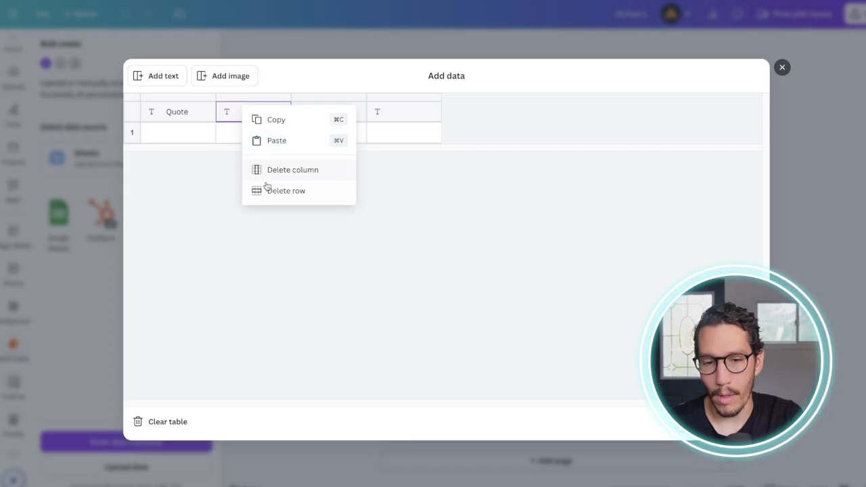
{"action": "left_click", "coordinate": [292, 170]}
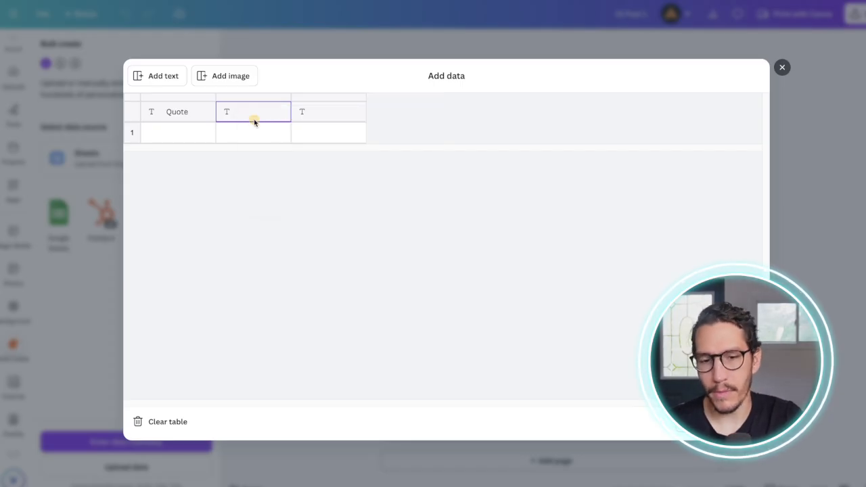
{"action": "right_click", "coordinate": [253, 111]}
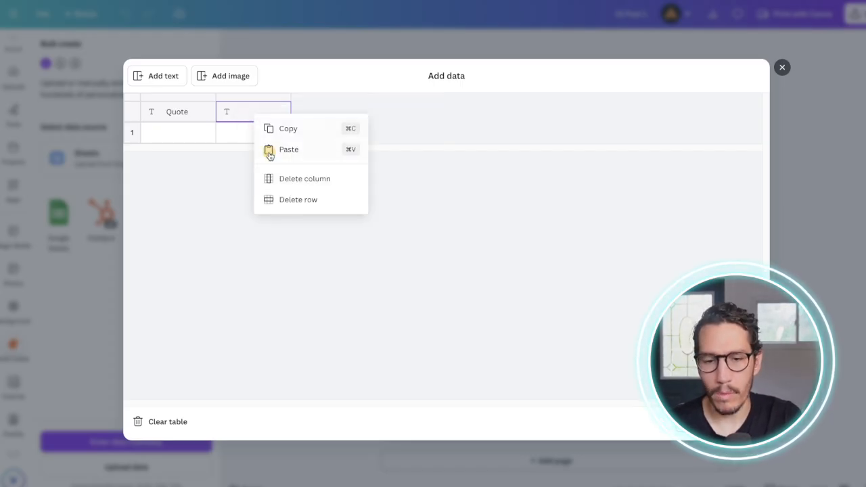
{"action": "left_click", "coordinate": [304, 179]}
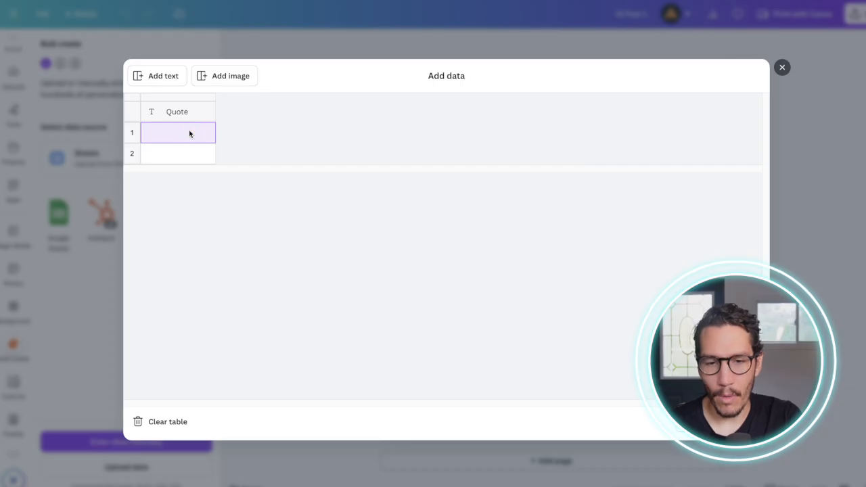
{"action": "left_click", "coordinate": [783, 67]}
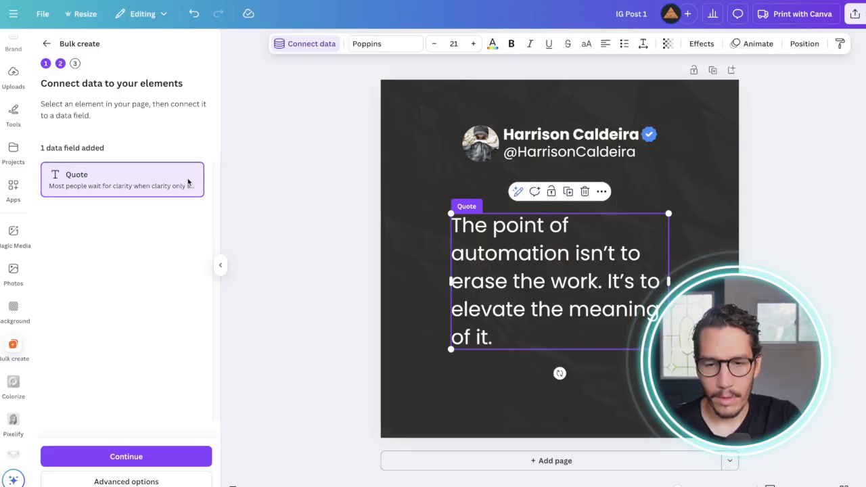
{"action": "mouse_move", "coordinate": [323, 390]}
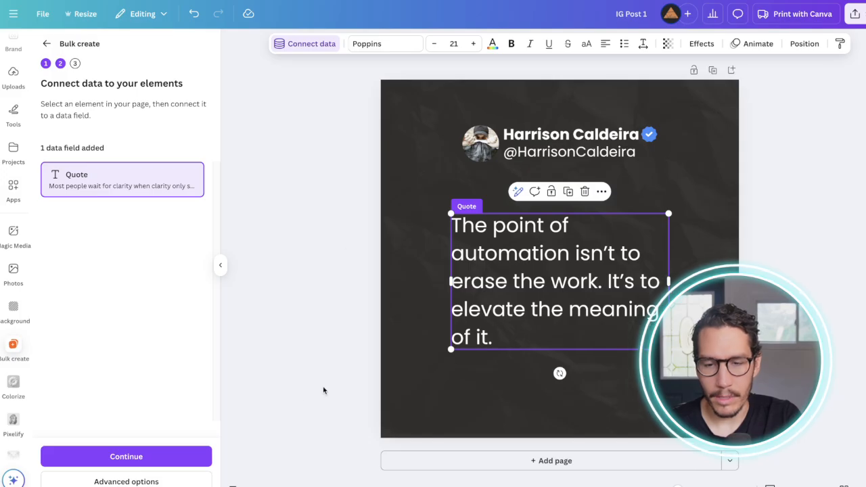
Step: Continue to the quote rows and generate all 51 designs from them
{"action": "left_click", "coordinate": [126, 456]}
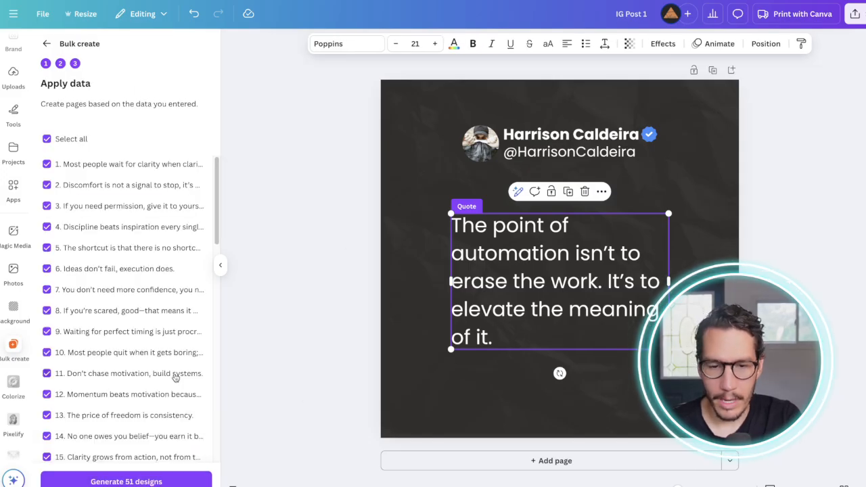
{"action": "scroll", "scroll_direction": "down", "scroll_amount": 3}
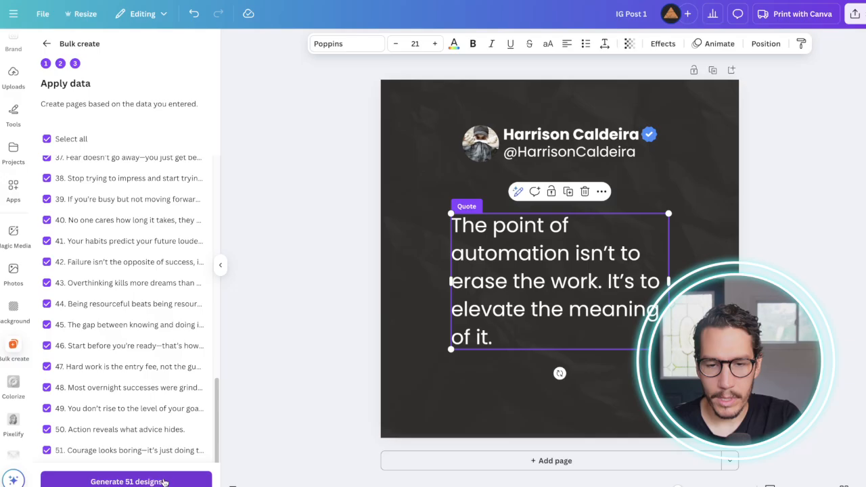
{"action": "left_click", "coordinate": [126, 482]}
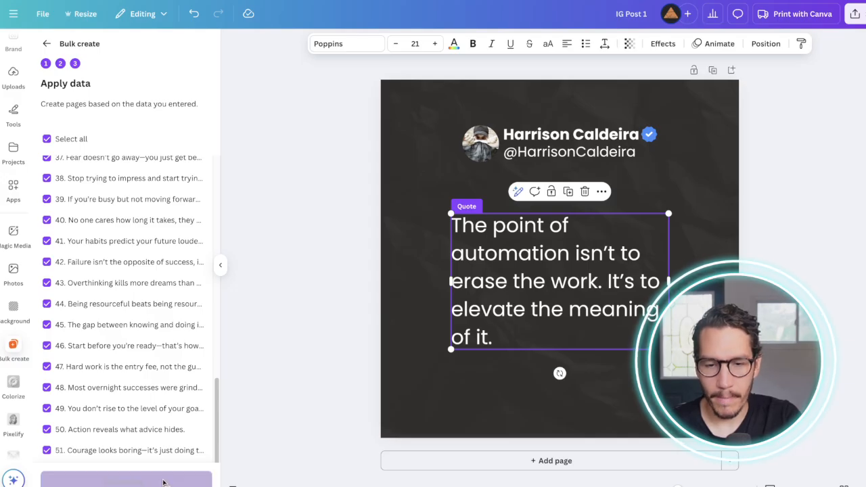
{"action": "left_click", "coordinate": [125, 482]}
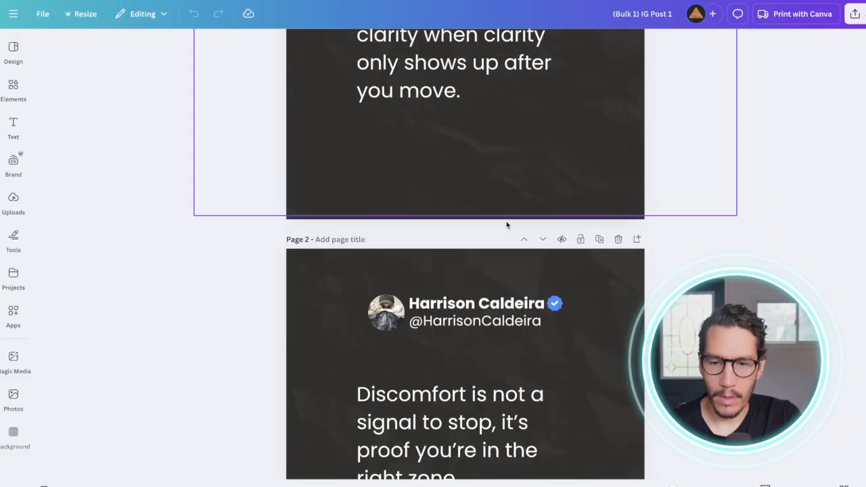
{"action": "scroll", "scroll_direction": "down", "scroll_amount": 3}
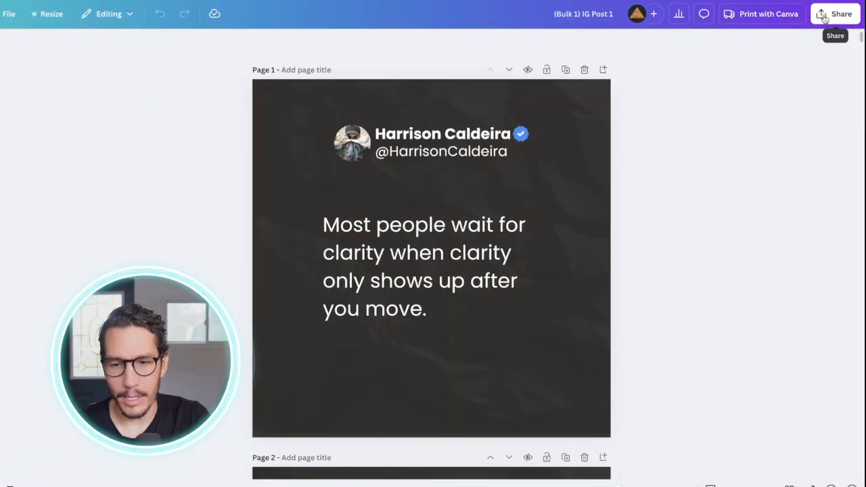
Step: Download all 51 pages as PNGs at 2.5× size (1,250 px square) via Share
{"action": "left_click", "coordinate": [842, 14]}
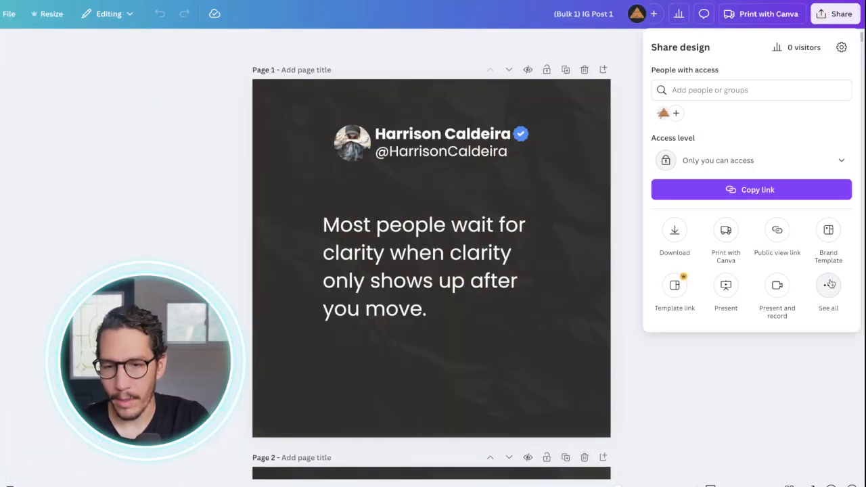
{"action": "left_click", "coordinate": [828, 295]}
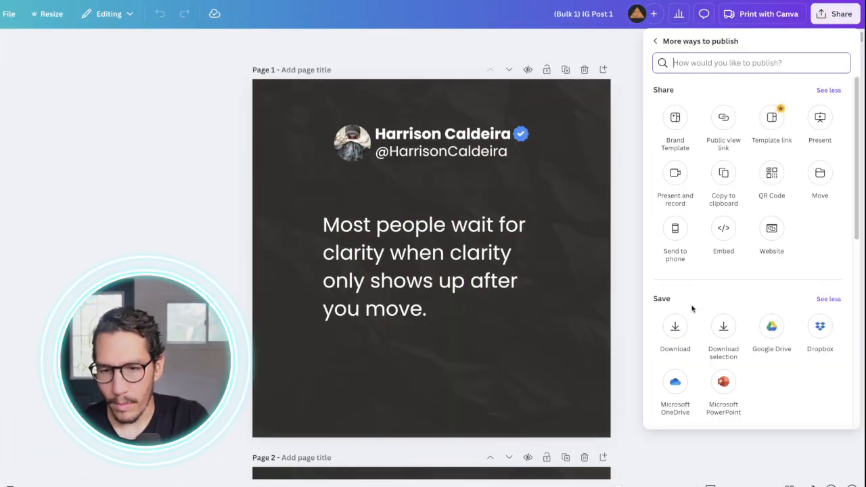
{"action": "left_click", "coordinate": [674, 331]}
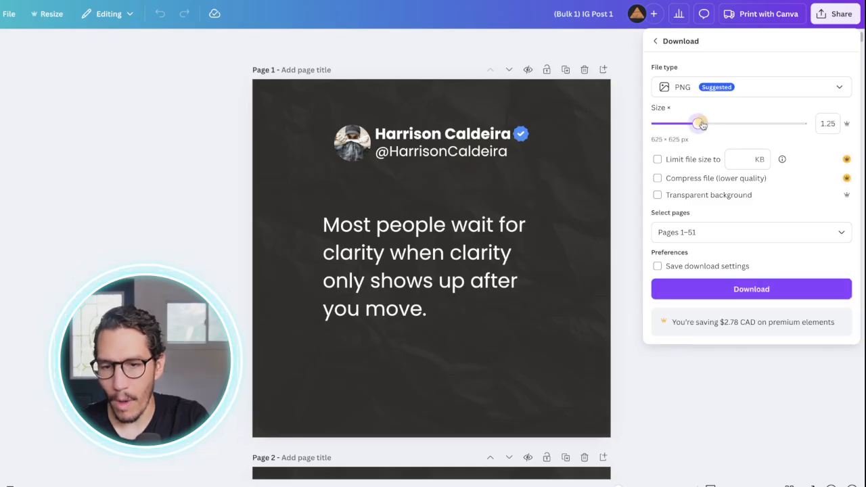
{"action": "left_click_drag", "start_coordinate": [700, 123], "coordinate": [767, 123]}
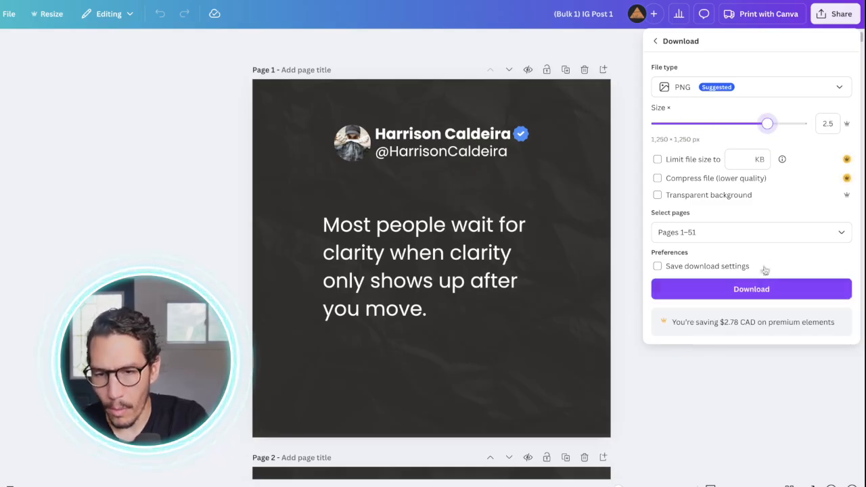
{"action": "left_click", "coordinate": [751, 290]}
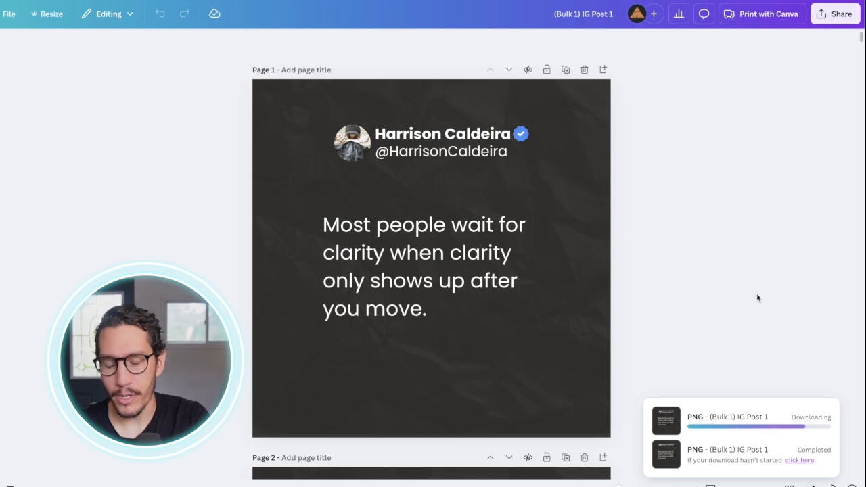